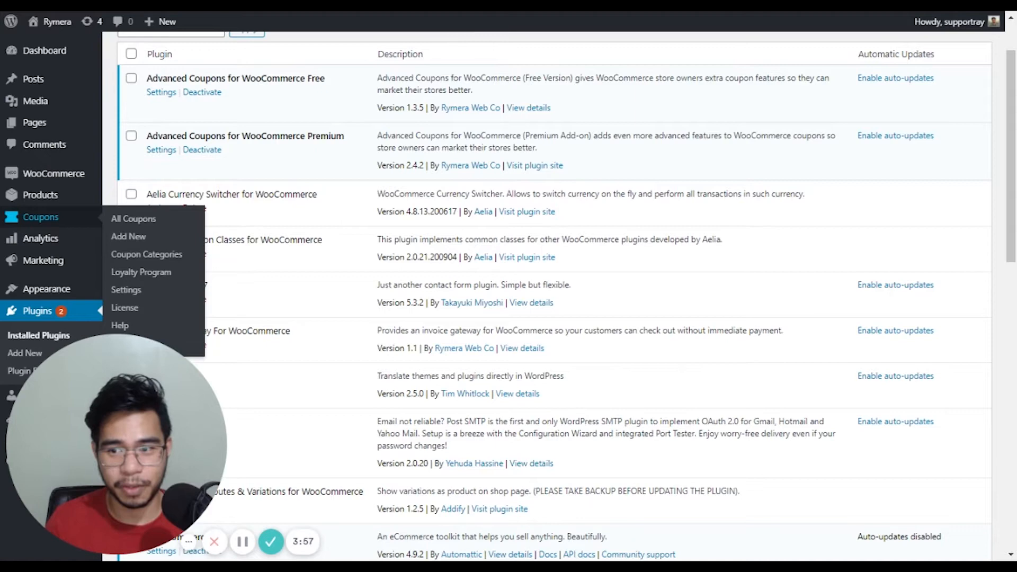
{"action": "mouse_move", "coordinate": [129, 237]}
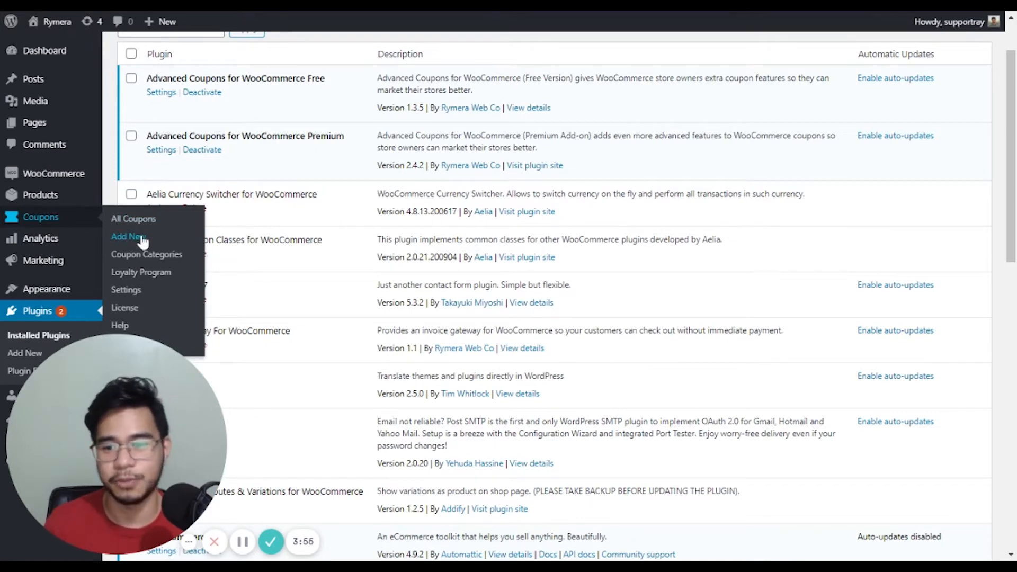
Start a new coupon from Coupons > Add New with the code 'urlcoupon'.
{"action": "left_click", "coordinate": [127, 237]}
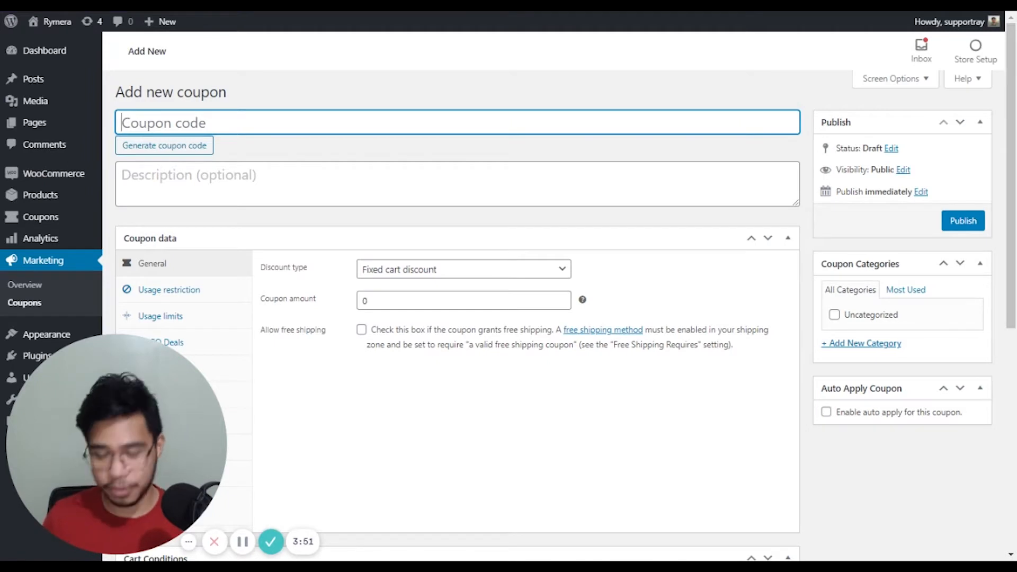
{"action": "type", "text": "urlcoupon"}
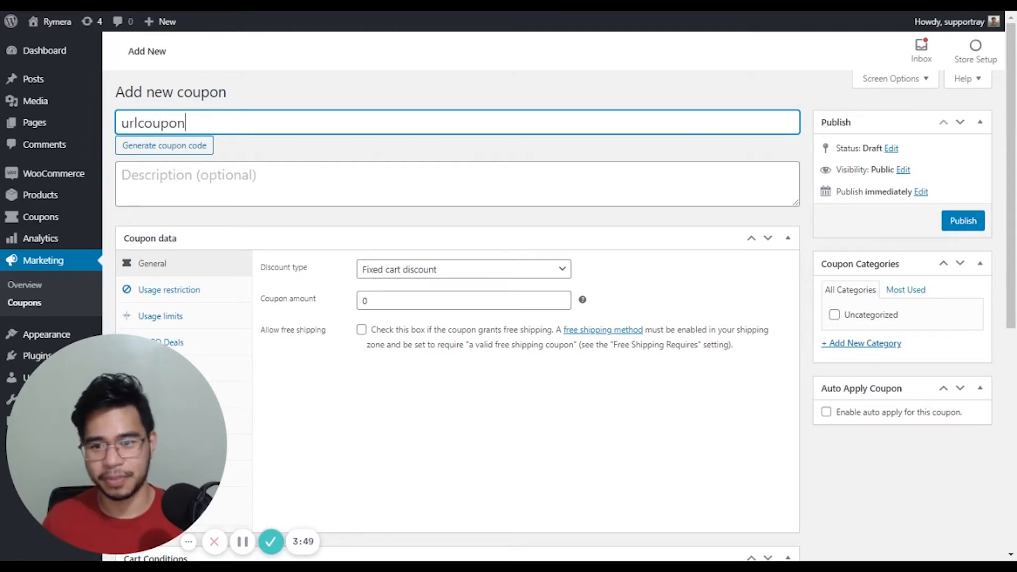
{"action": "scroll", "scroll_direction": "down", "scroll_amount": 3}
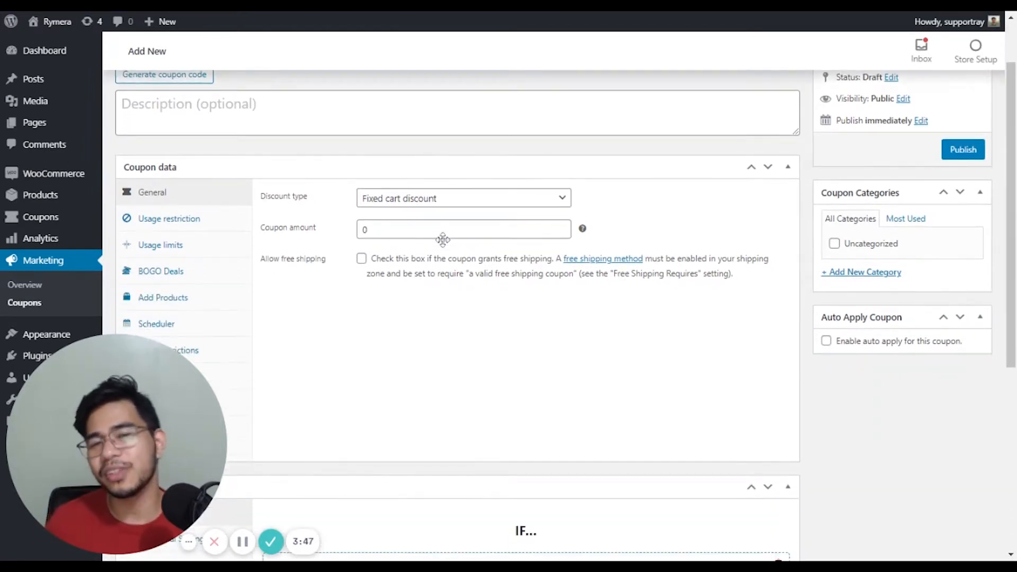
{"action": "mouse_move", "coordinate": [438, 253]}
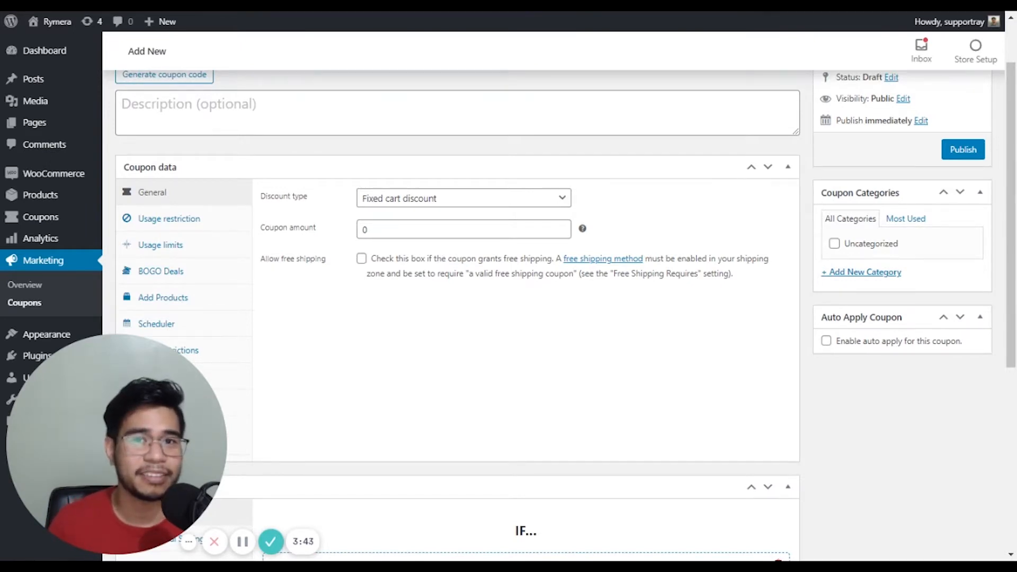
{"action": "mouse_move", "coordinate": [240, 239]}
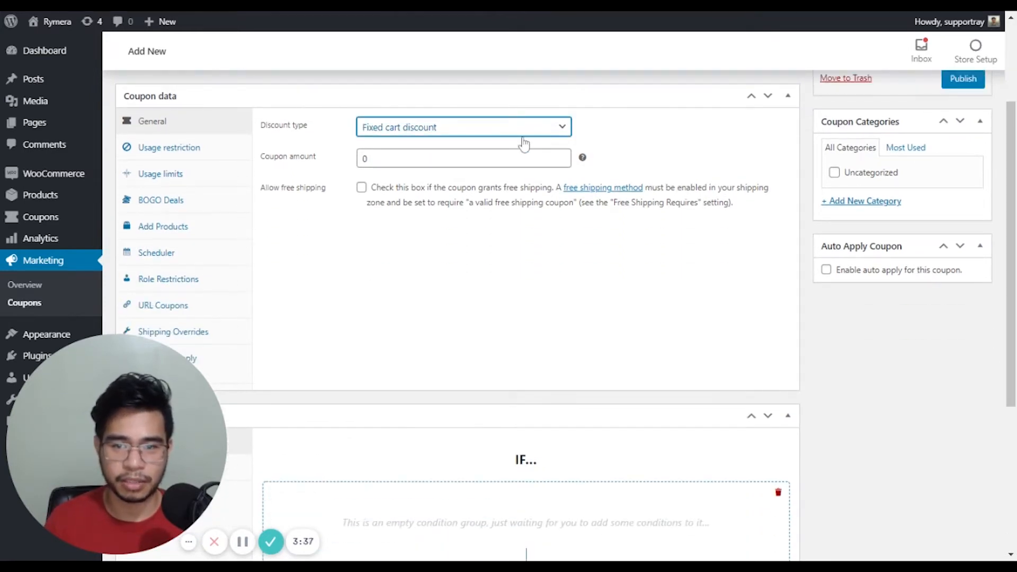
Set the discount type to Percentage discount with a coupon amount of 10.
{"action": "left_click", "coordinate": [463, 128]}
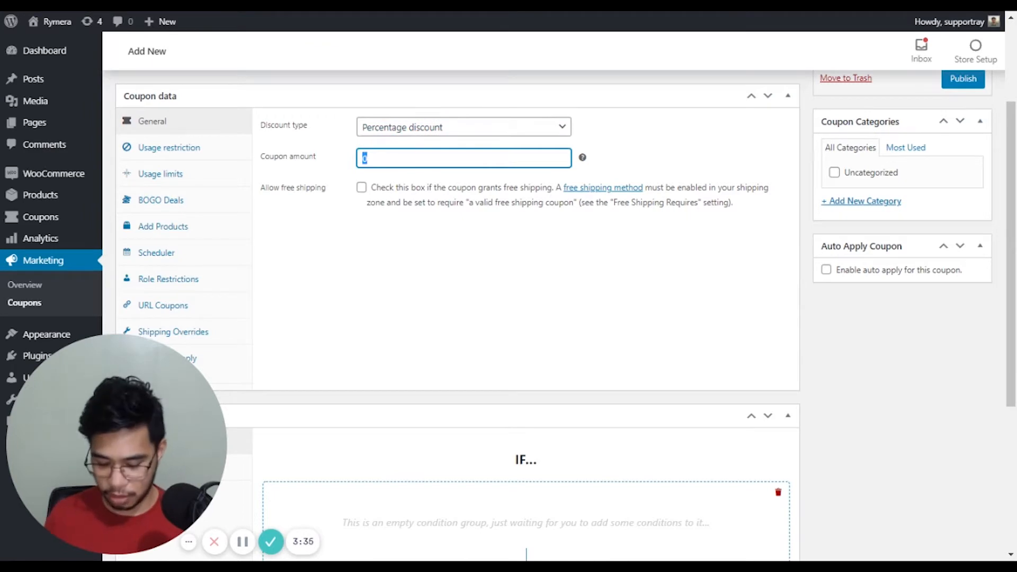
{"action": "type", "text": "10"}
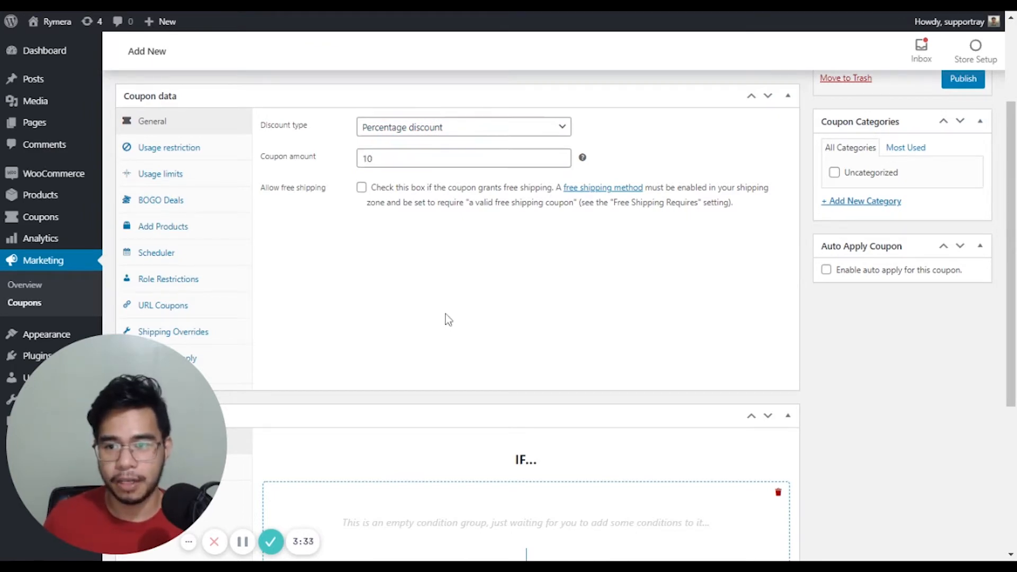
{"action": "mouse_move", "coordinate": [173, 236]}
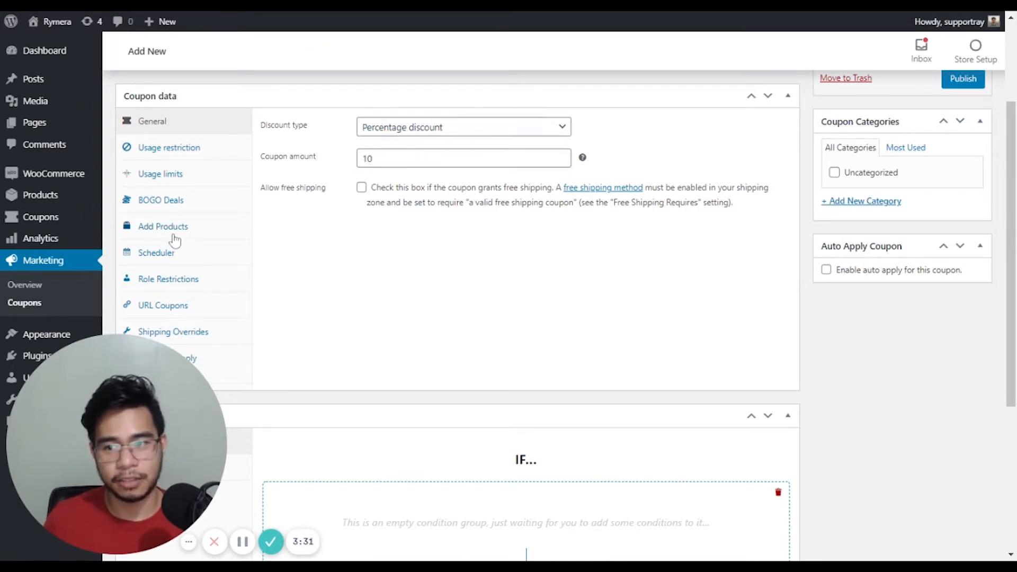
In Add Products, add one Beanie to the coupon with a price override of 0.
{"action": "left_click", "coordinate": [163, 226]}
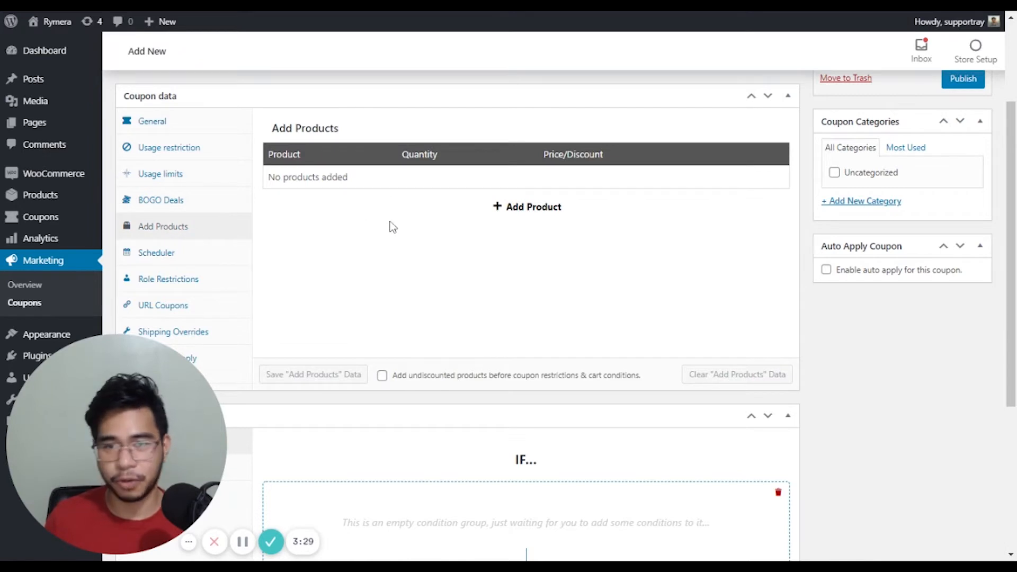
{"action": "mouse_move", "coordinate": [534, 207]}
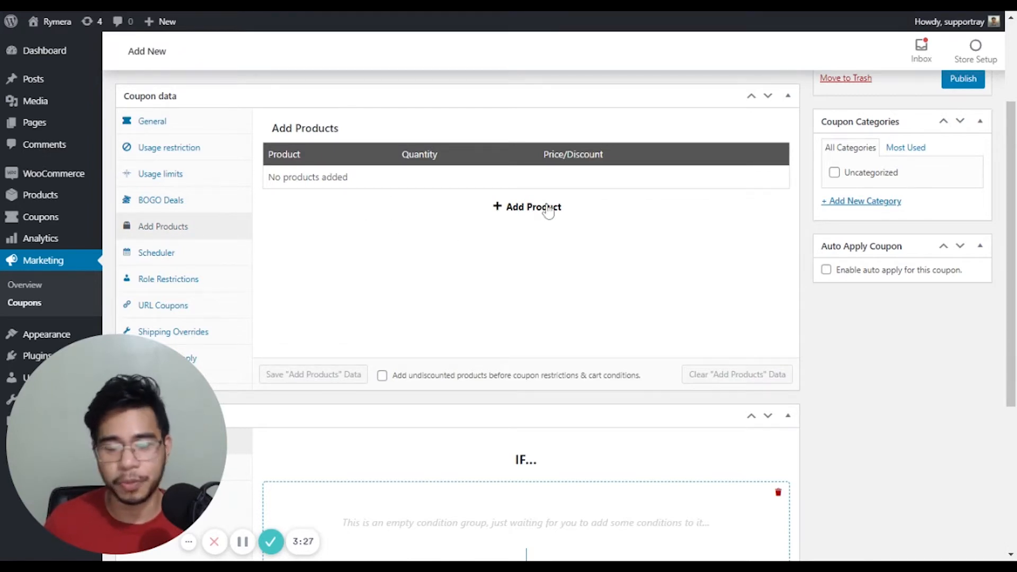
{"action": "mouse_move", "coordinate": [547, 210]}
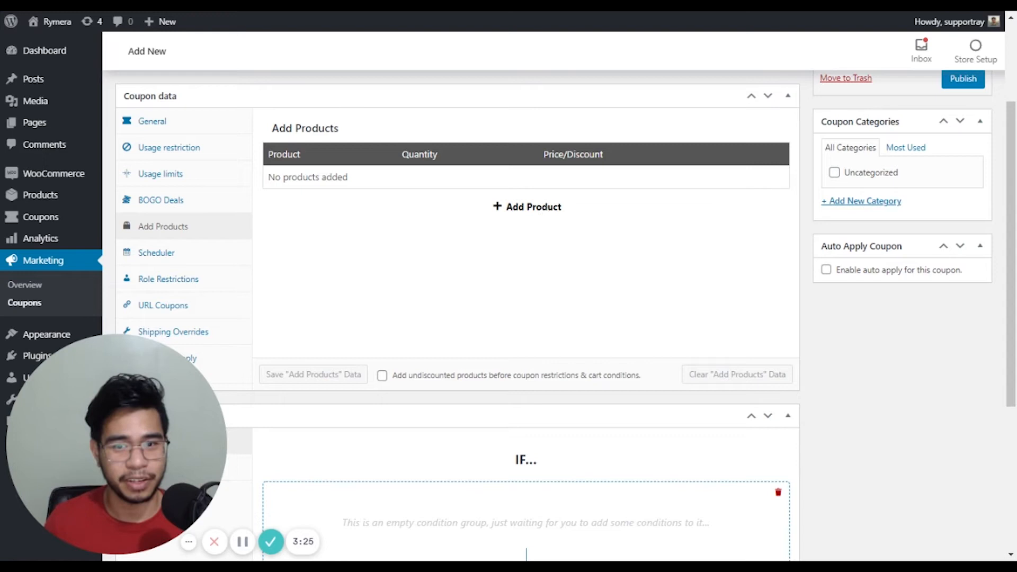
{"action": "type", "text": "beanie)"}
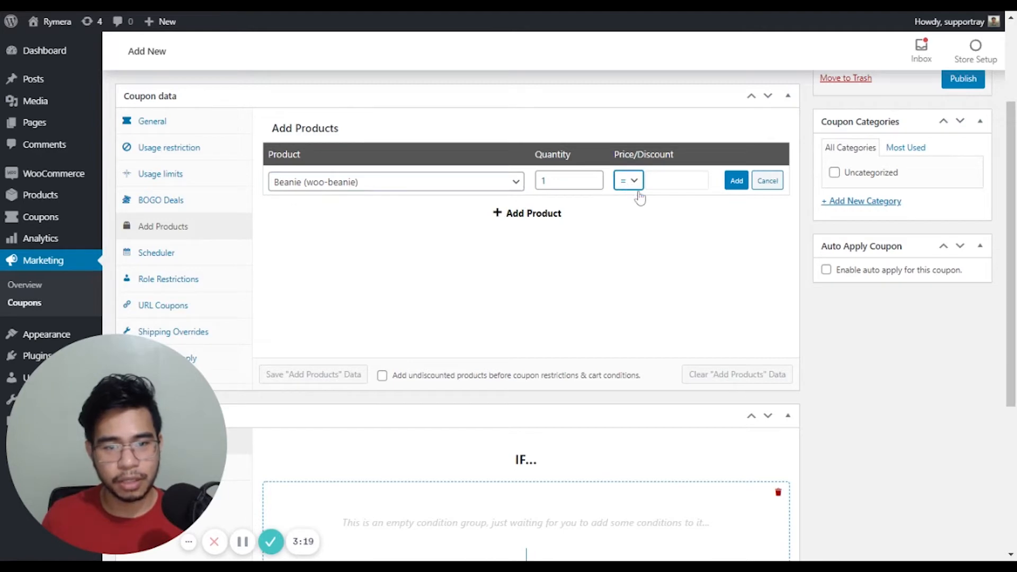
{"action": "left_click", "coordinate": [737, 180]}
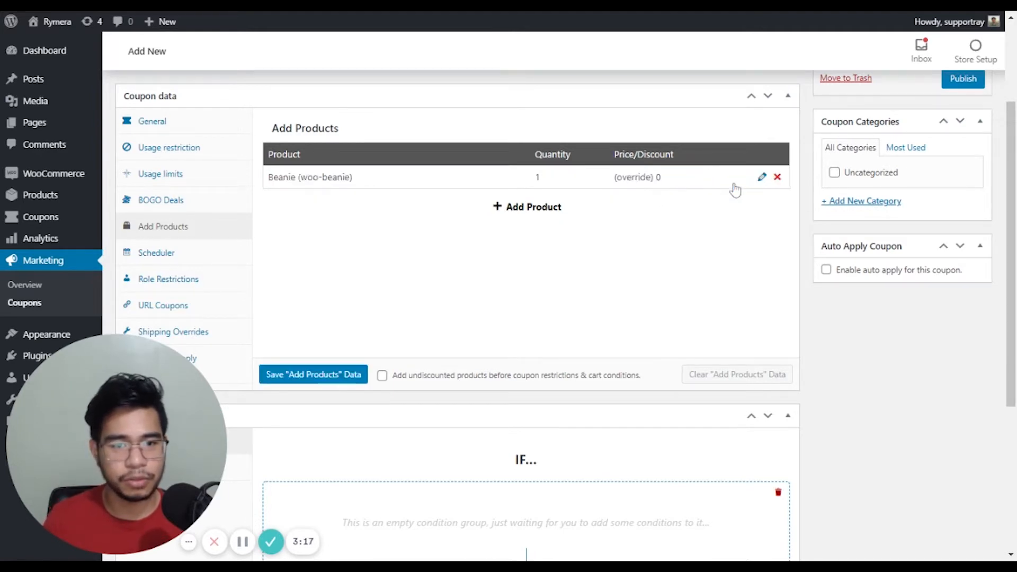
{"action": "mouse_move", "coordinate": [657, 193]}
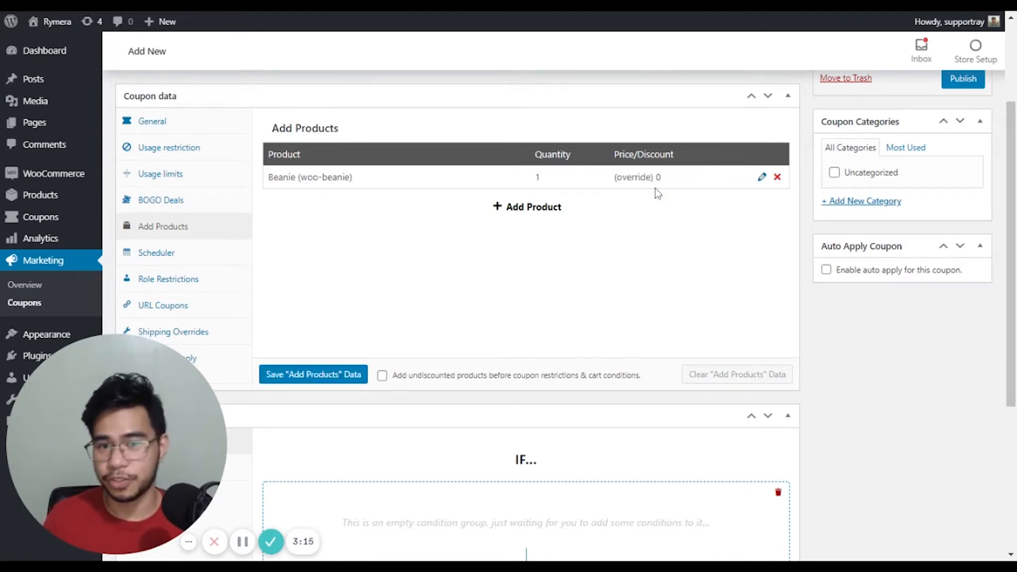
{"action": "scroll", "scroll_direction": "down", "scroll_amount": 3}
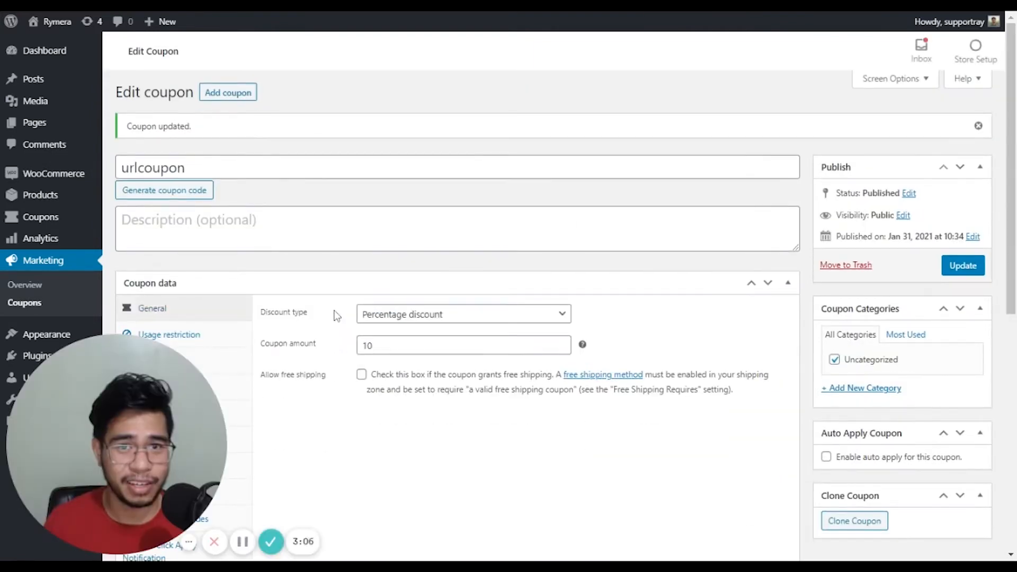
Scroll down the published coupon page to reach the Coupon data tabs.
{"action": "scroll", "scroll_direction": "down", "scroll_amount": 3}
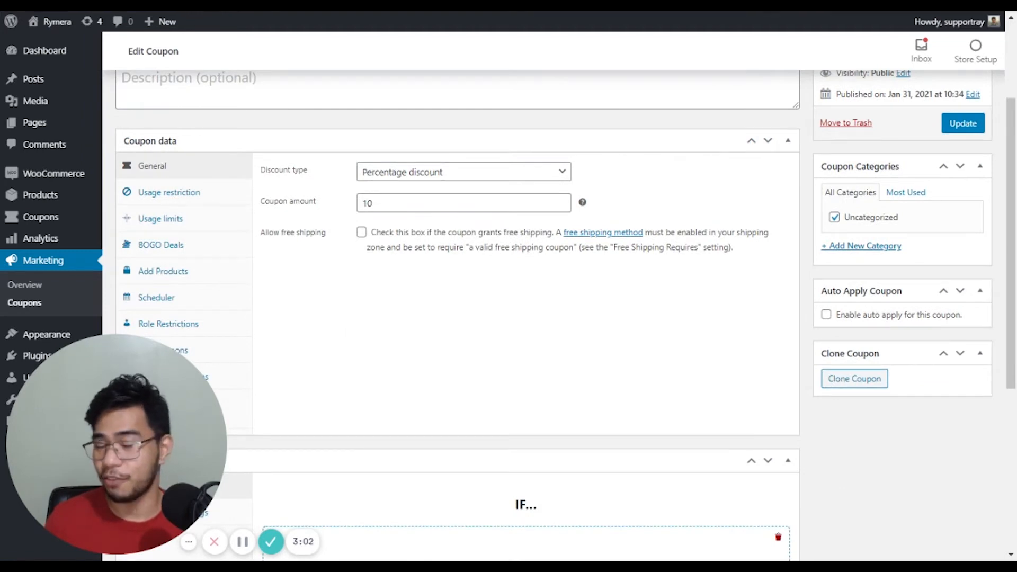
{"action": "scroll", "scroll_direction": "down", "scroll_amount": 3}
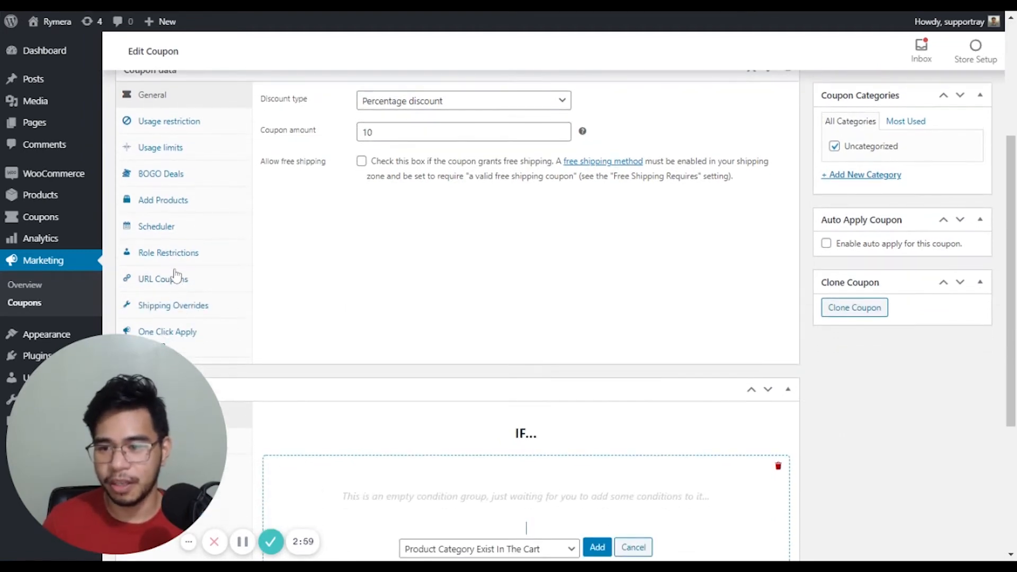
In URL Coupons, enter 'fbpromotion' as the Code URL Override.
{"action": "left_click", "coordinate": [163, 278]}
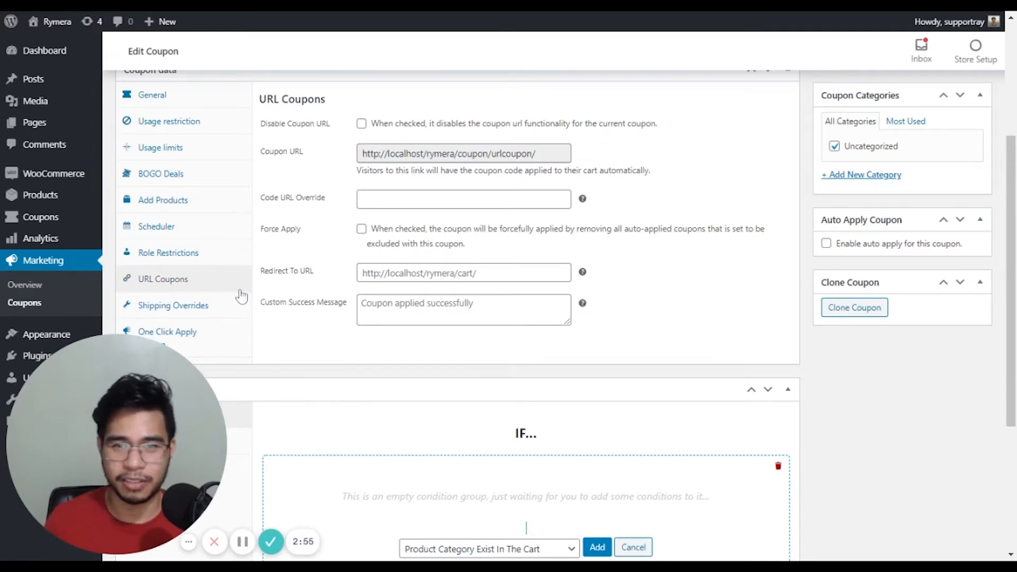
{"action": "mouse_move", "coordinate": [391, 214]}
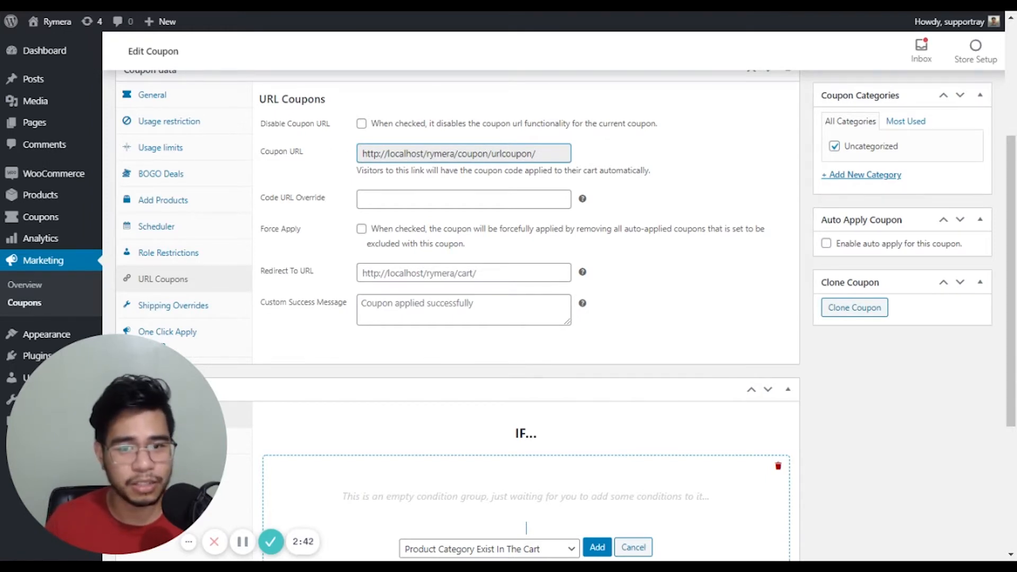
{"action": "double_click", "coordinate": [510, 154]}
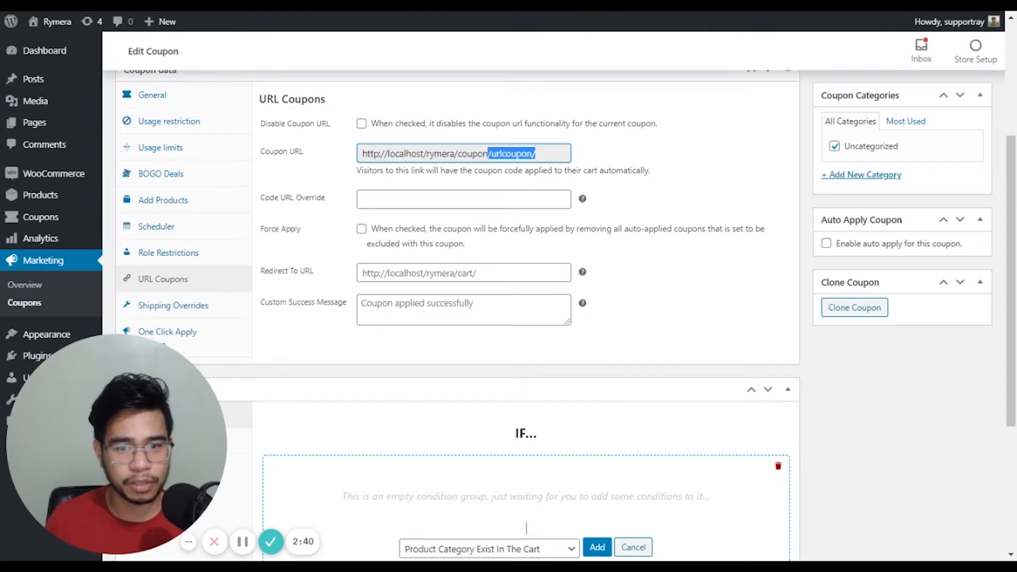
{"action": "mouse_move", "coordinate": [327, 212]}
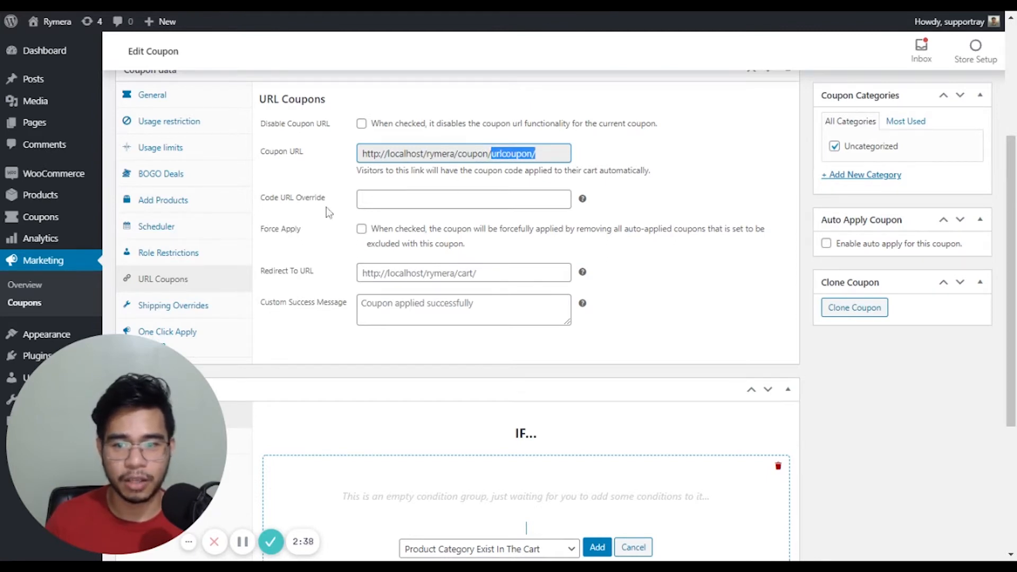
{"action": "left_click", "coordinate": [463, 199]}
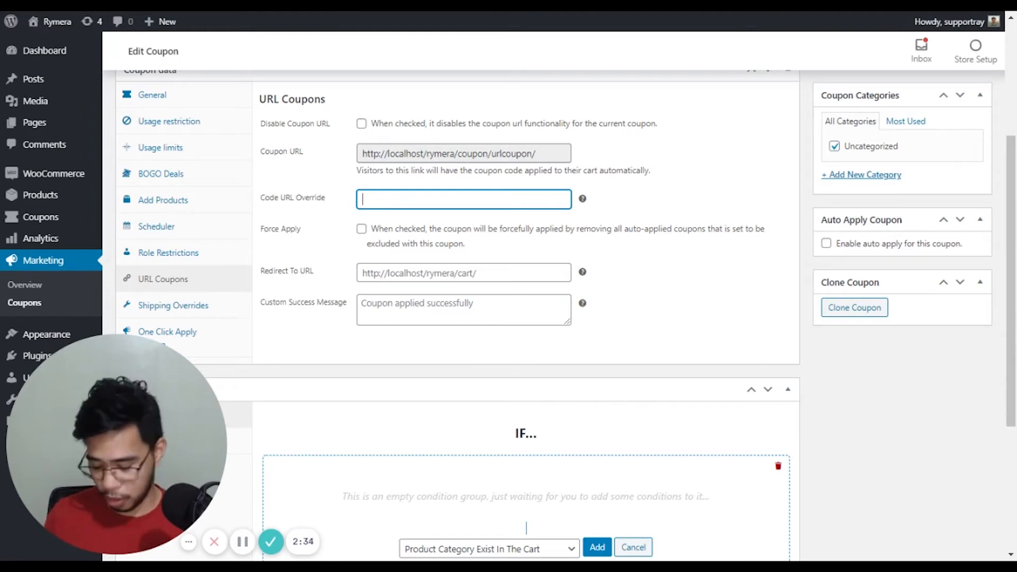
{"action": "type", "text": "fbpom"}
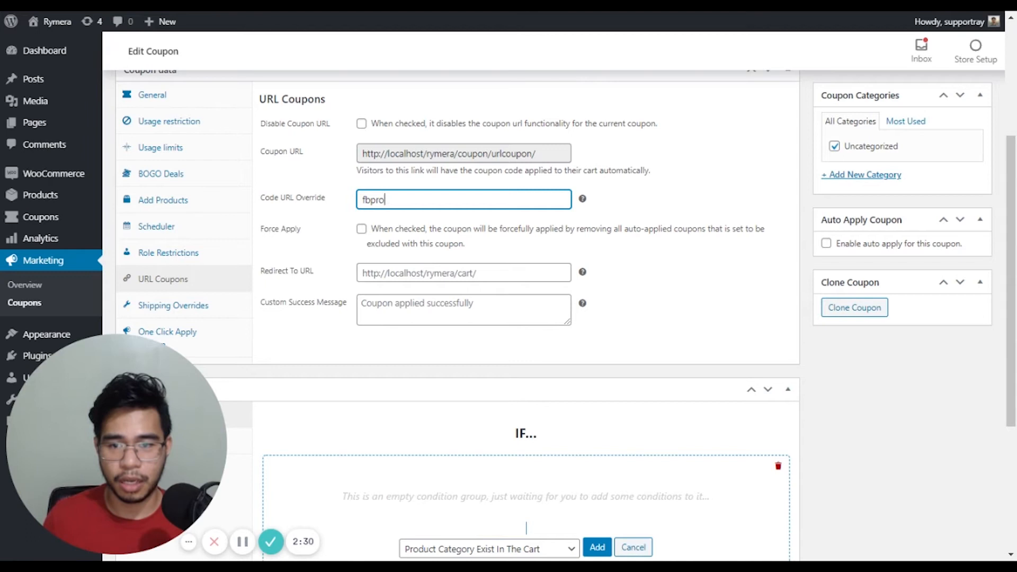
{"action": "type", "text": "motion"}
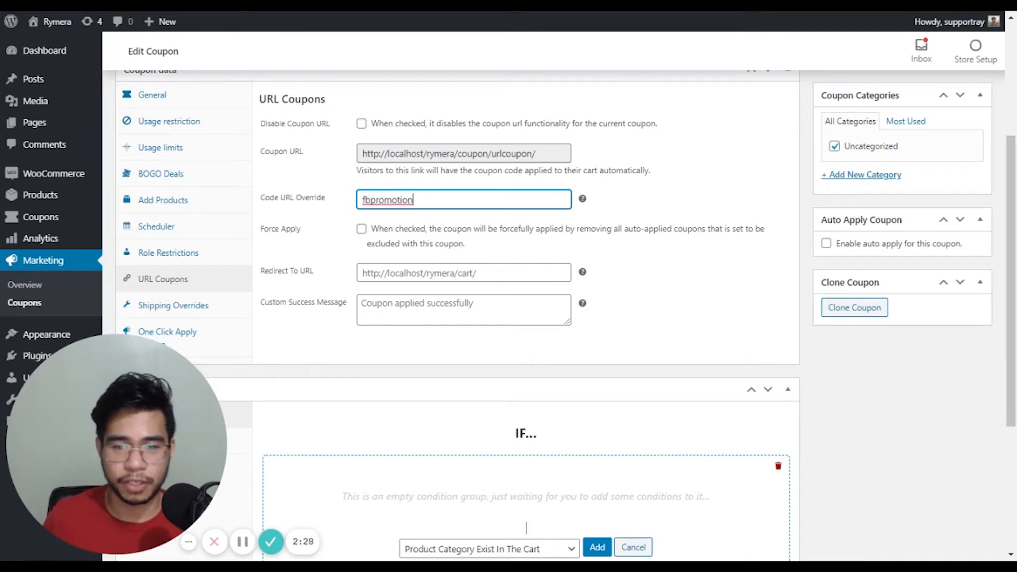
{"action": "mouse_move", "coordinate": [357, 293]}
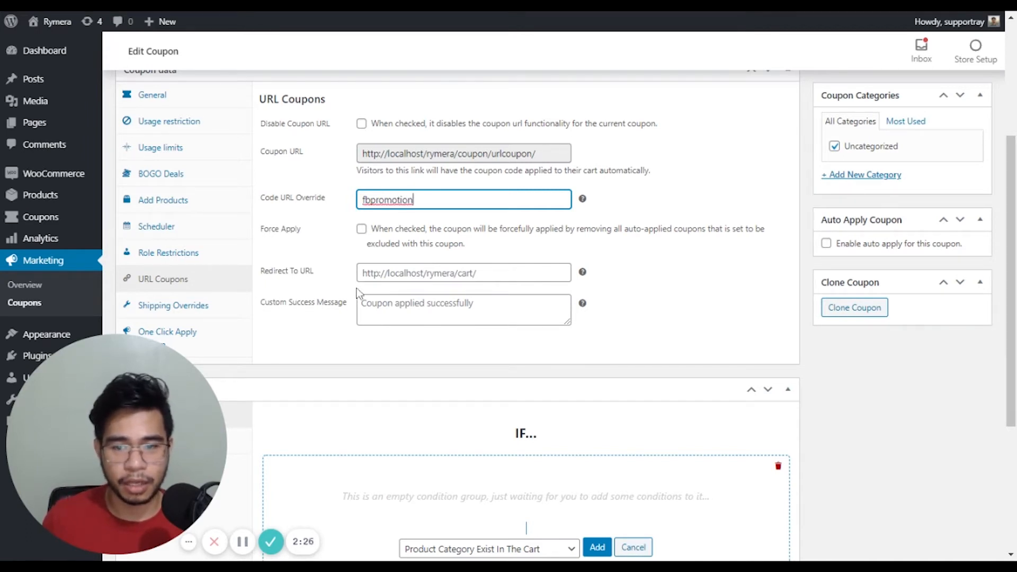
{"action": "mouse_move", "coordinate": [382, 241]}
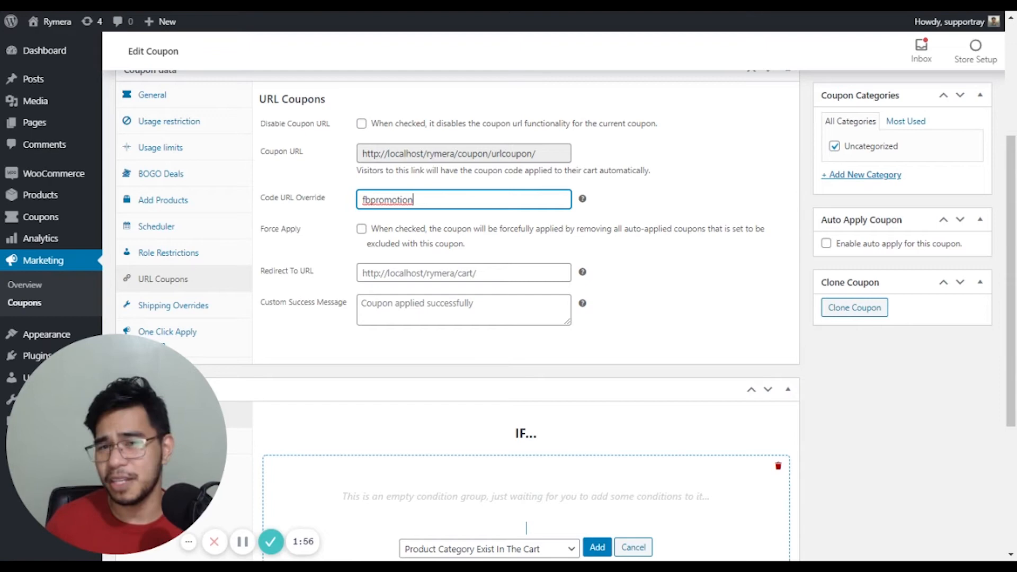
Update the coupon and select its regenerated URL ending in /coupon/fbpromotion/.
{"action": "scroll", "scroll_direction": "up", "scroll_amount": 3}
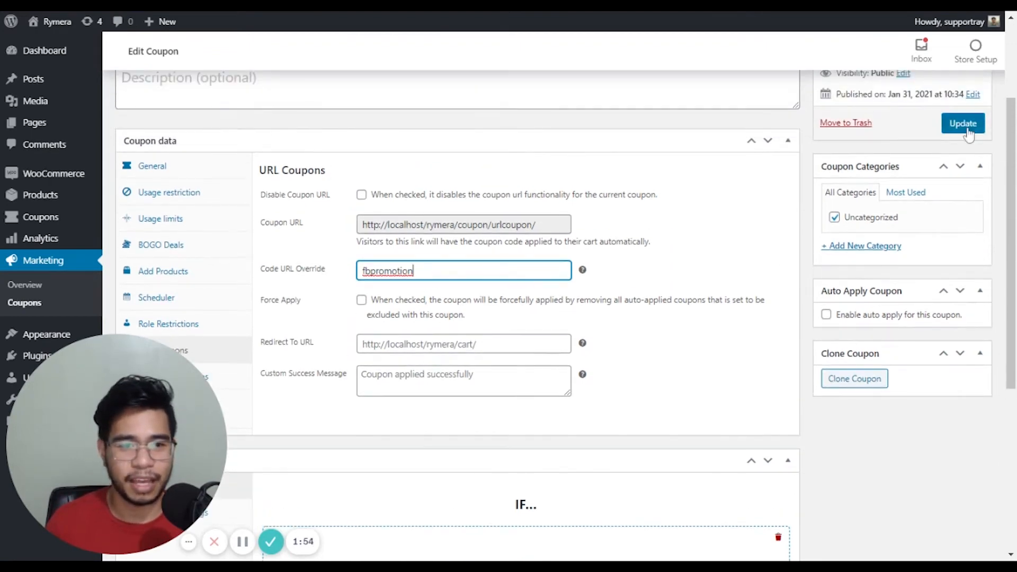
{"action": "left_click", "coordinate": [963, 123]}
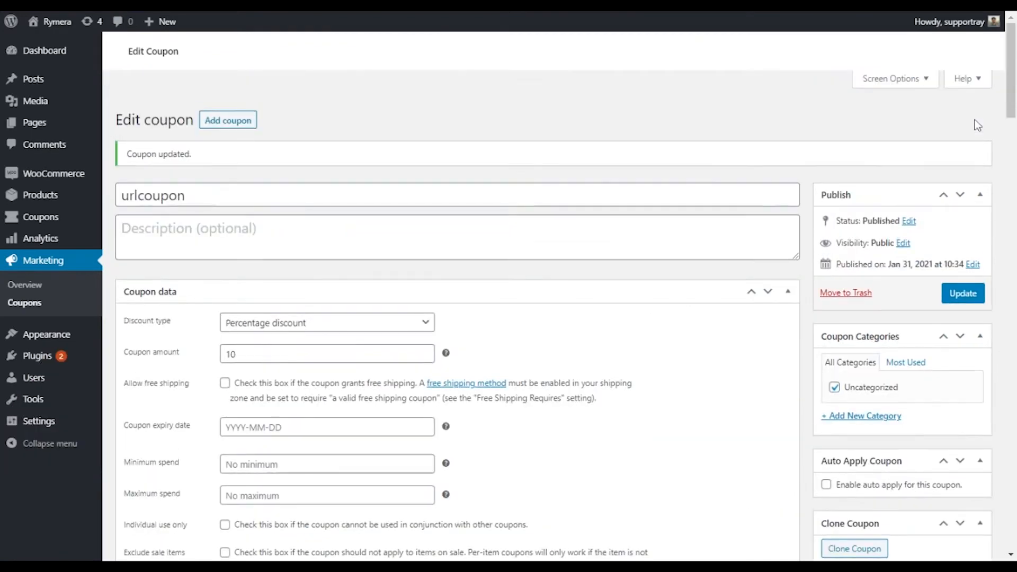
{"action": "scroll", "scroll_direction": "down", "scroll_amount": 3}
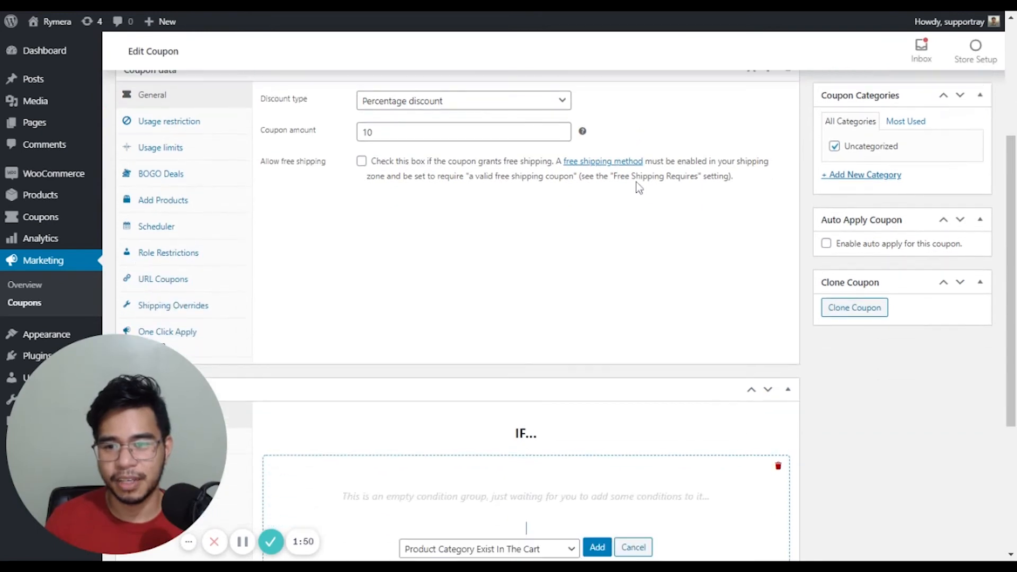
{"action": "left_click", "coordinate": [163, 279]}
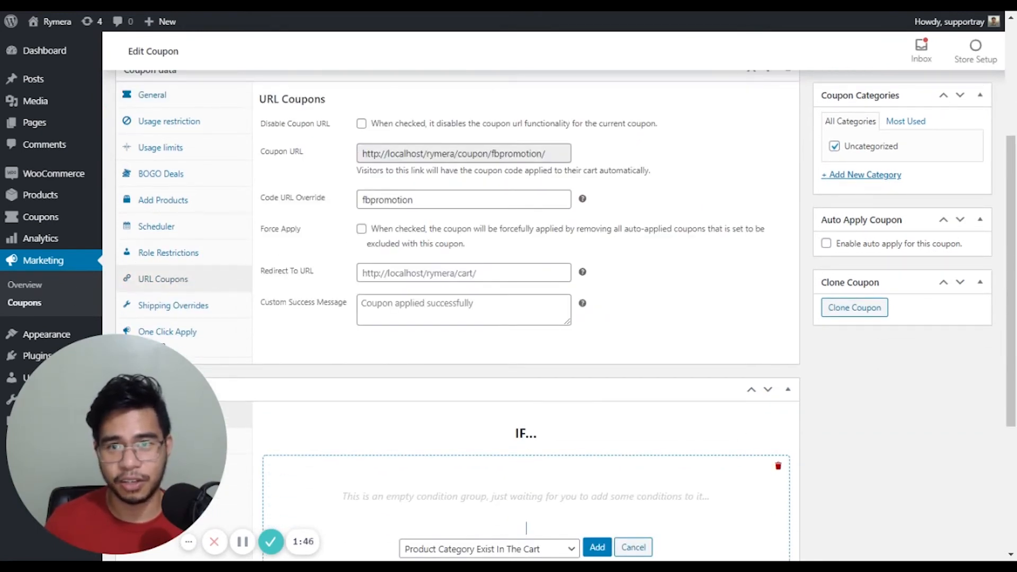
{"action": "double_click", "coordinate": [516, 154]}
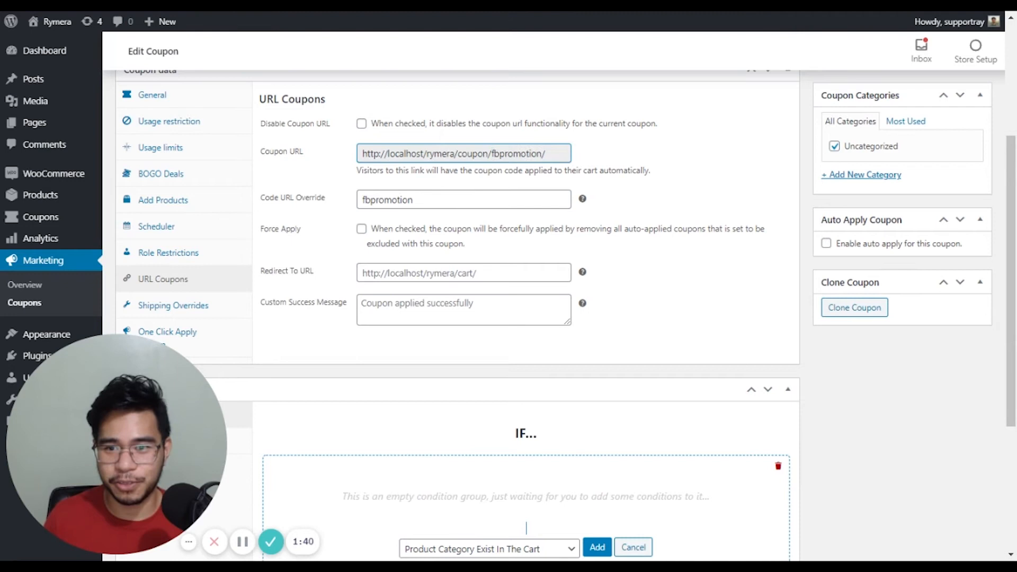
{"action": "triple_click", "coordinate": [463, 152]}
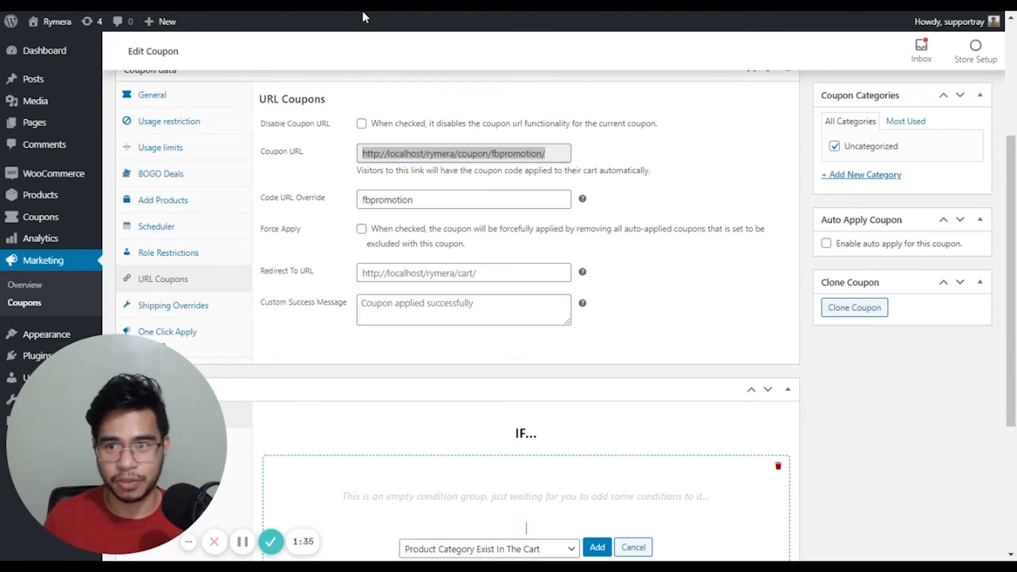
Visit the copied fbpromotion link so the store cart shows urlcoupon applied with the Beanie at £0.00.
{"action": "triple_click", "coordinate": [463, 153]}
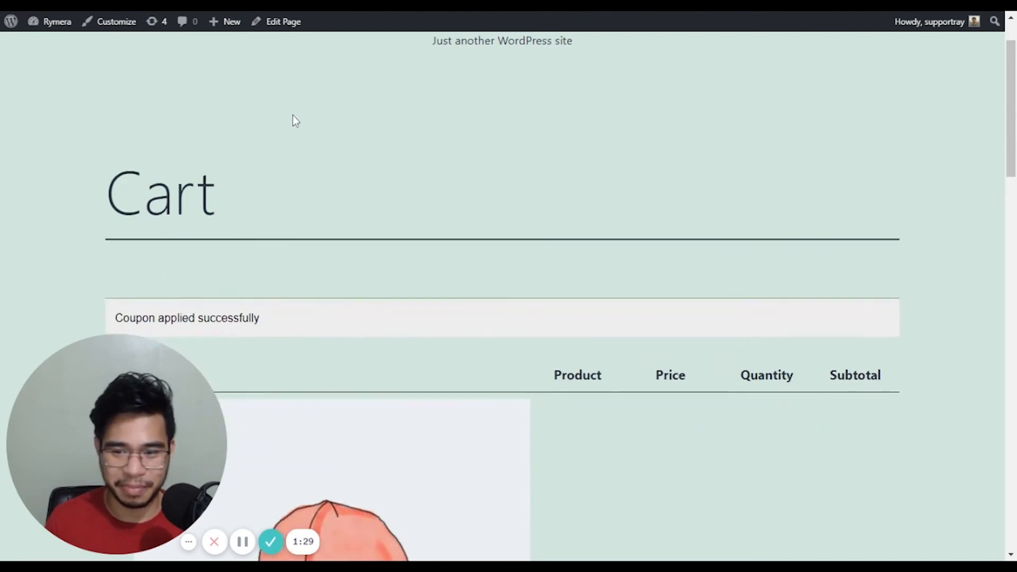
{"action": "scroll", "scroll_direction": "down", "scroll_amount": 3}
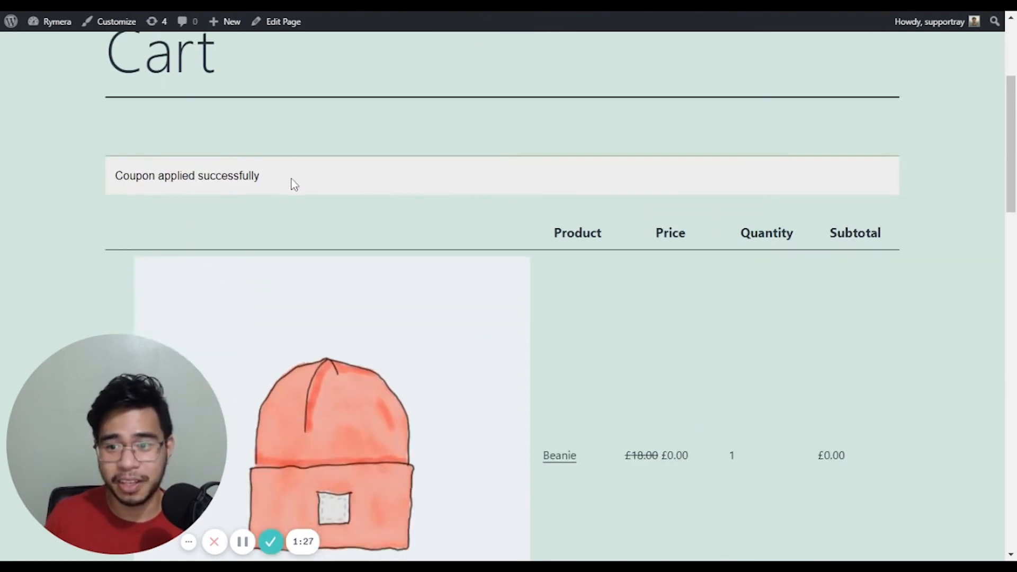
{"action": "scroll", "scroll_direction": "down", "scroll_amount": 3}
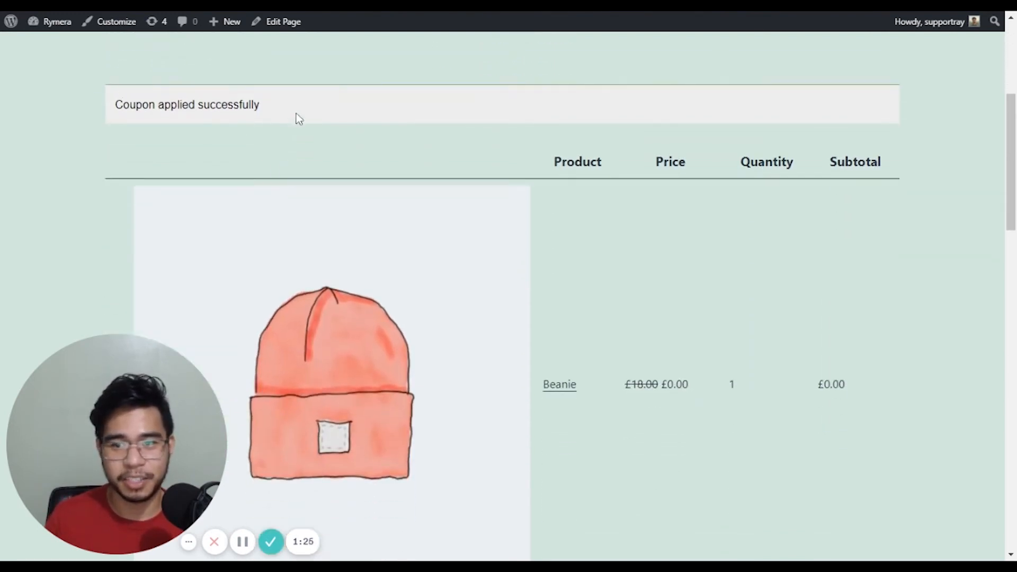
{"action": "scroll", "scroll_direction": "down", "scroll_amount": 3}
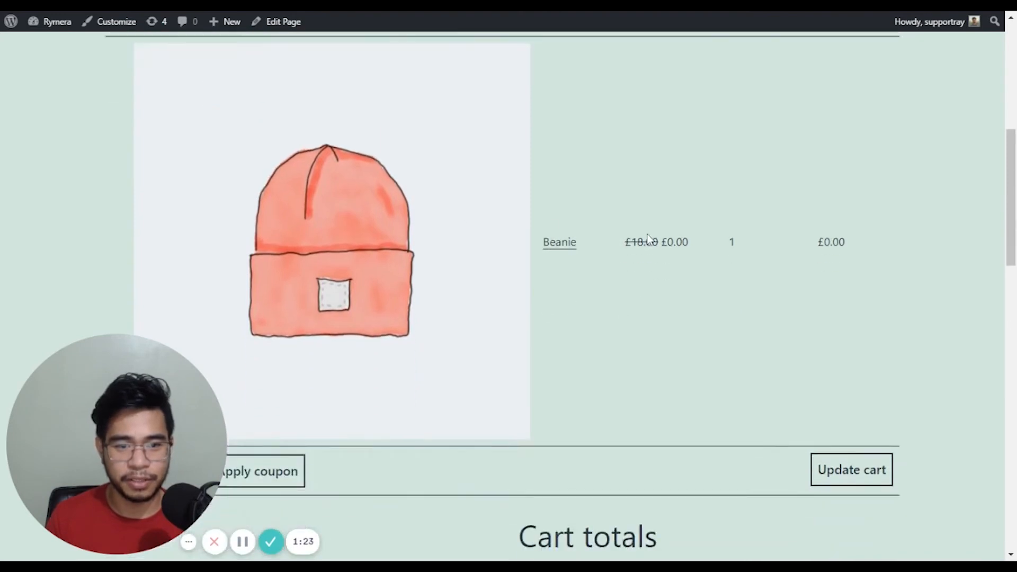
{"action": "scroll", "scroll_direction": "down", "scroll_amount": 3}
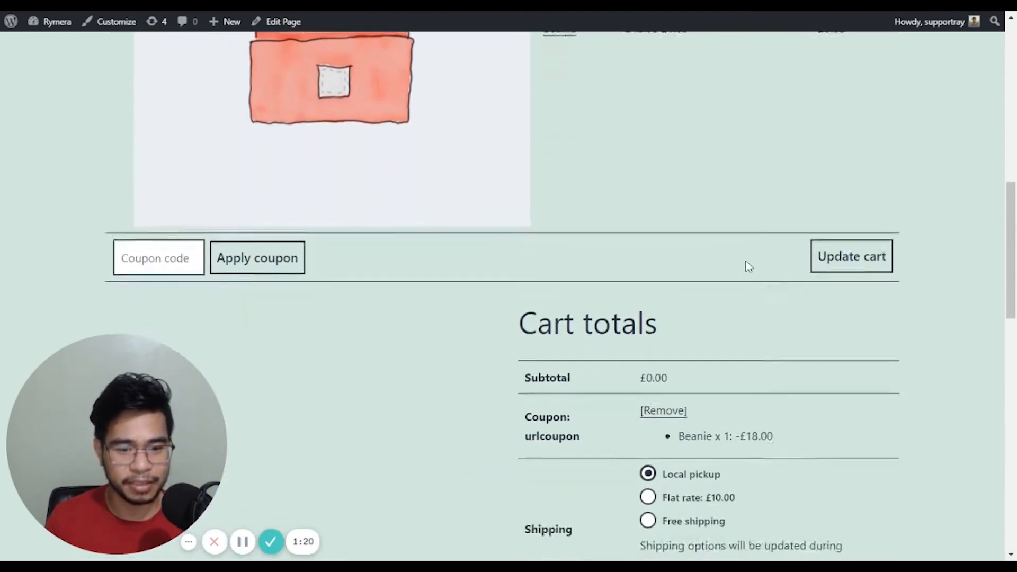
{"action": "scroll", "scroll_direction": "down", "scroll_amount": 3}
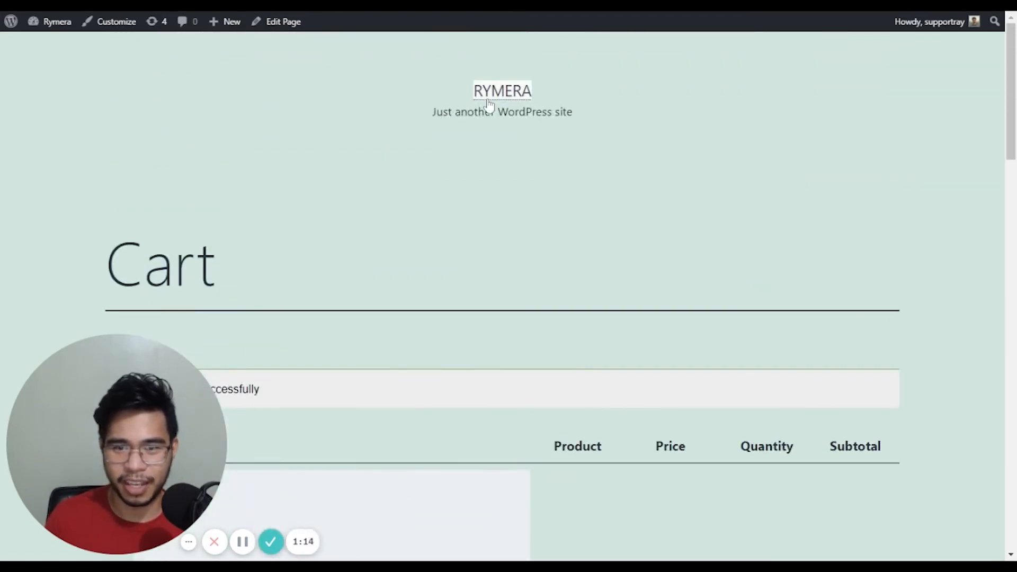
From the Shop, add a Beanie with Logo (£18.00) so urlcoupon takes £1.80 off the cart.
{"action": "left_click", "coordinate": [503, 91]}
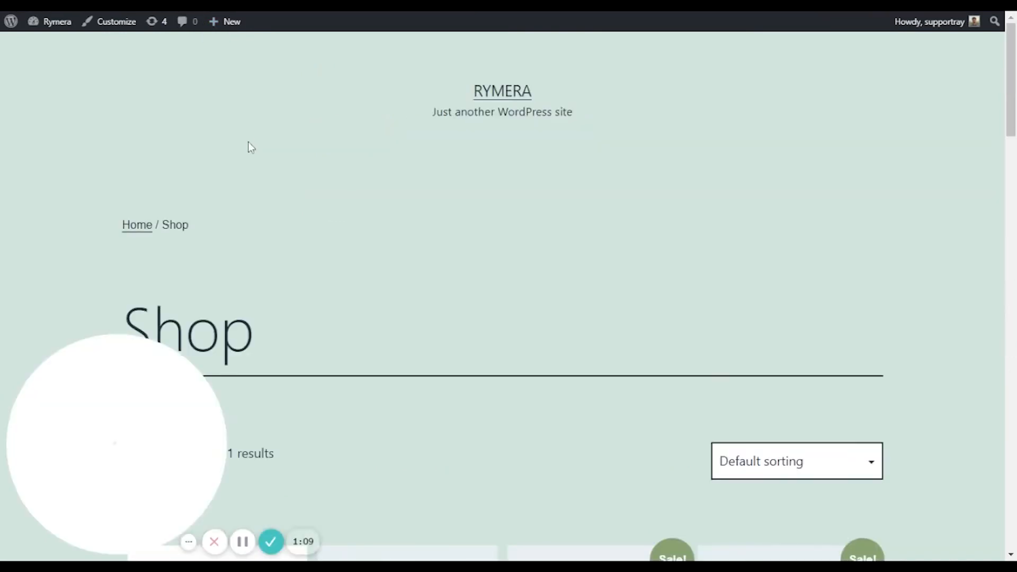
{"action": "scroll", "scroll_direction": "down", "scroll_amount": 3}
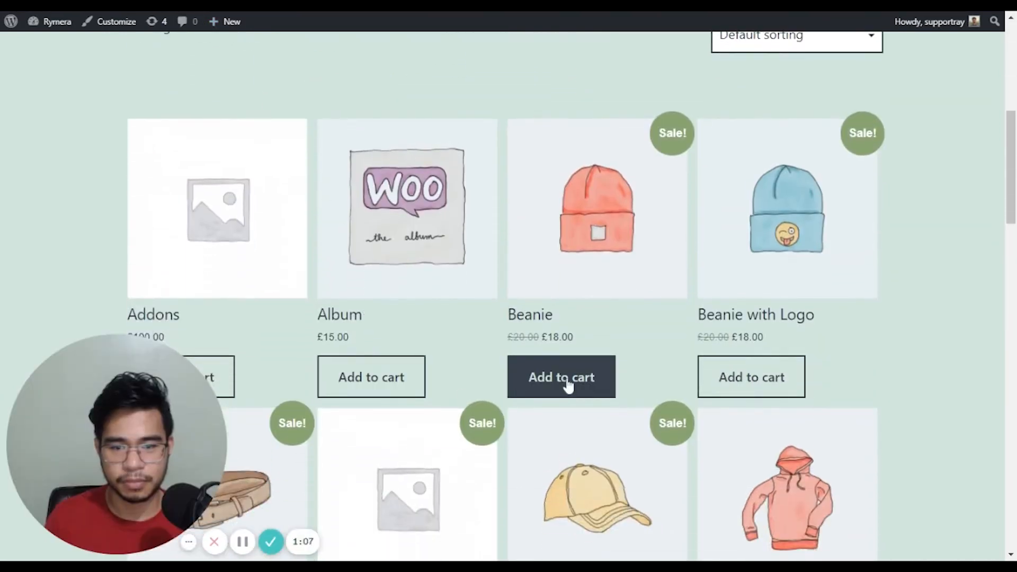
{"action": "left_click", "coordinate": [750, 377]}
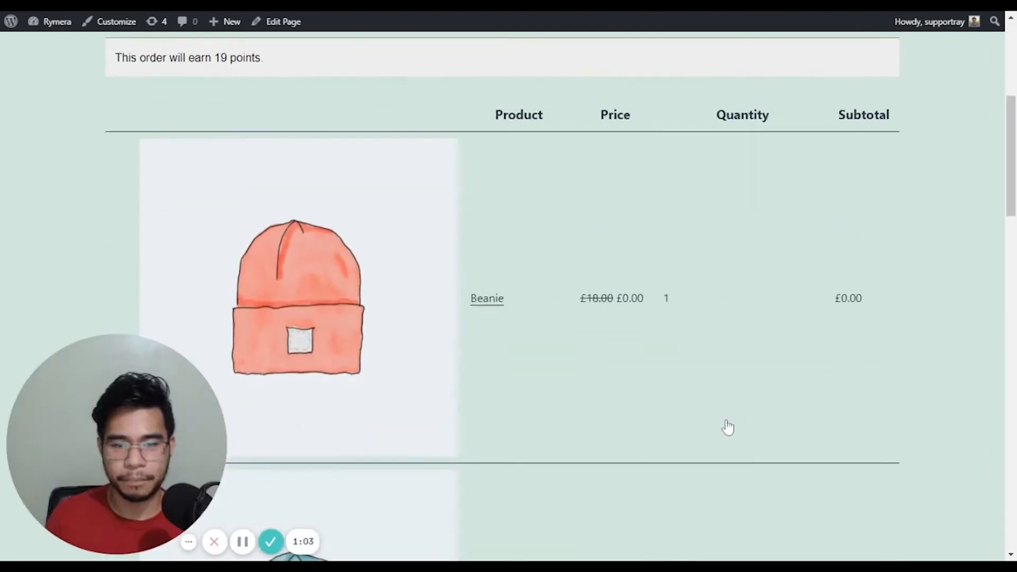
{"action": "scroll", "scroll_direction": "down", "scroll_amount": 3}
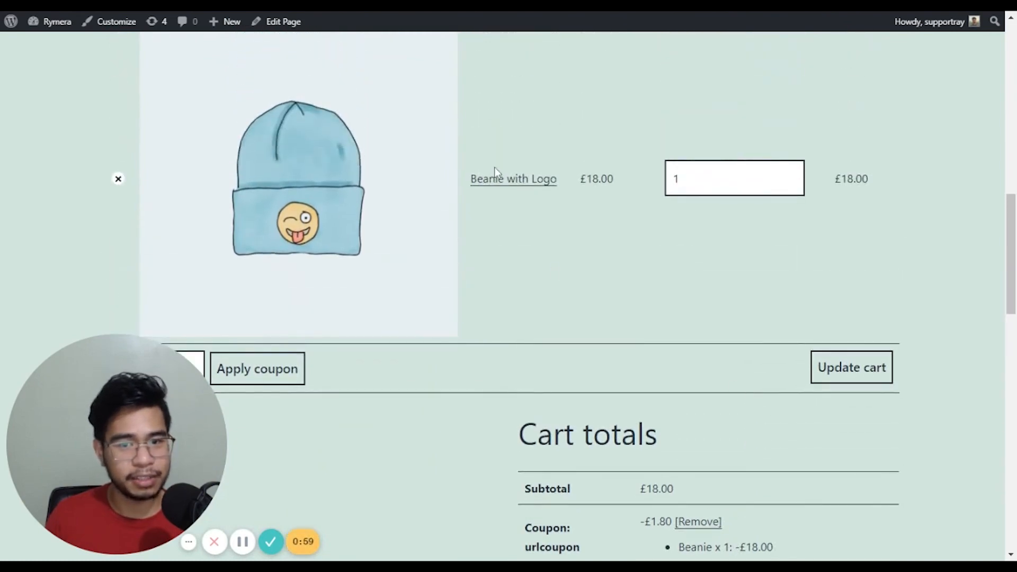
{"action": "mouse_move", "coordinate": [530, 233]}
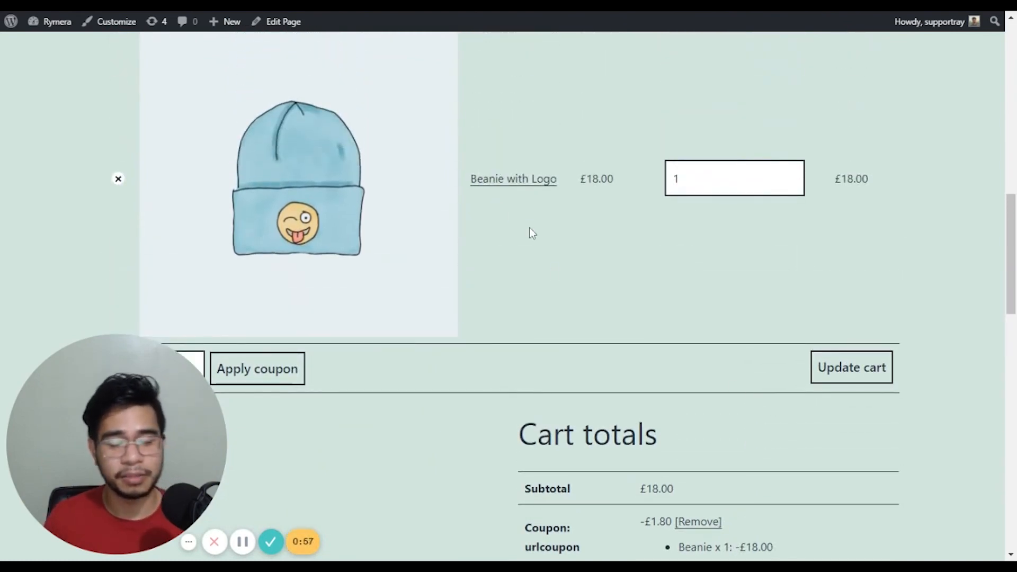
{"action": "scroll", "scroll_direction": "down", "scroll_amount": 3}
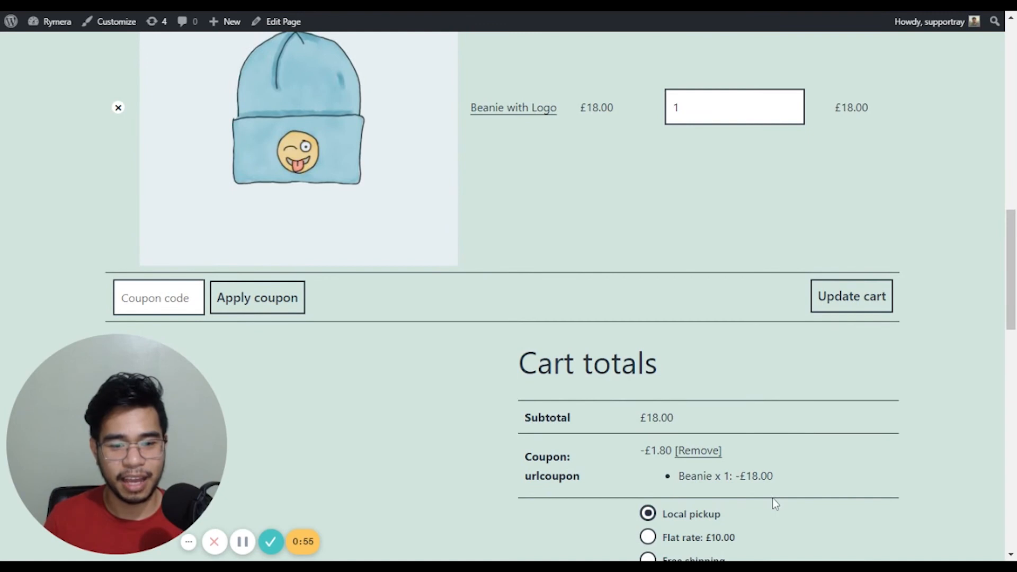